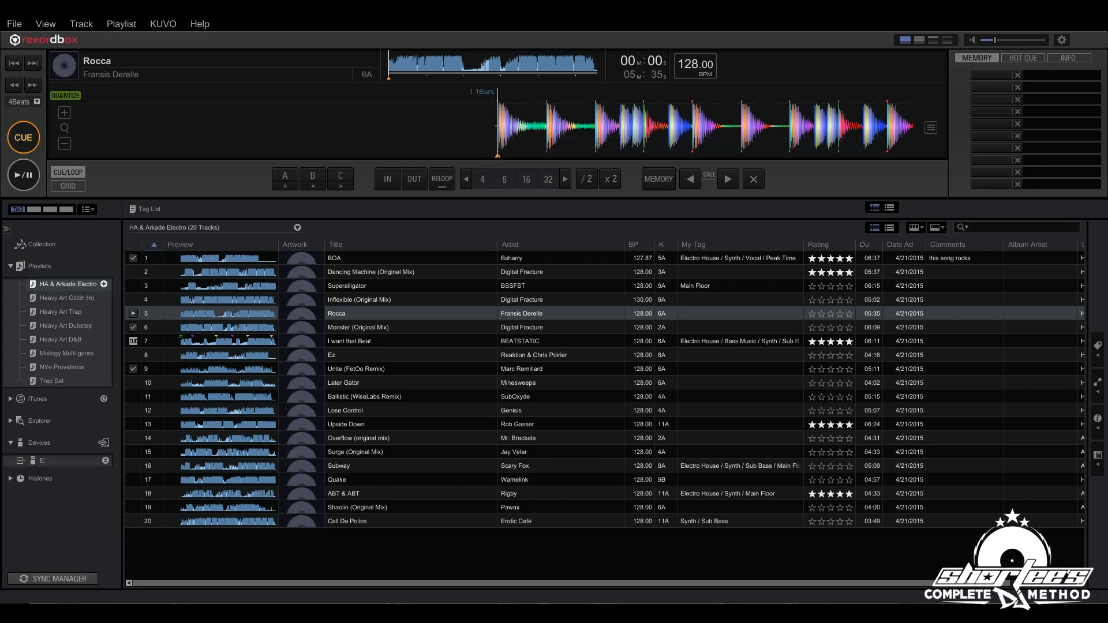
{"action": "mouse_move", "coordinate": [611, 475]}
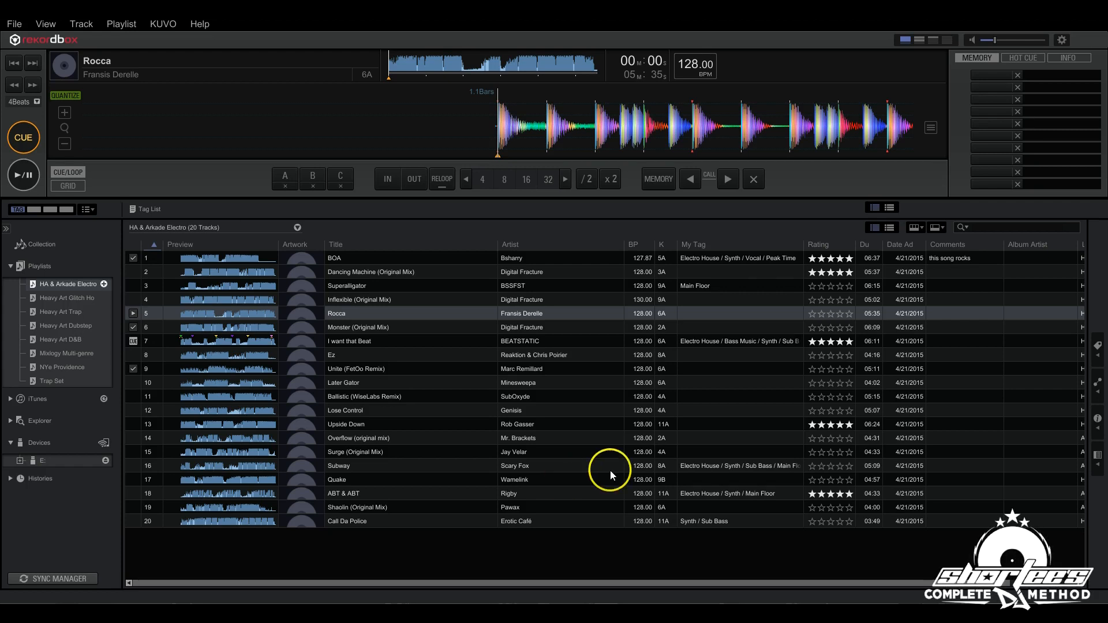
{"action": "mouse_move", "coordinate": [968, 154]}
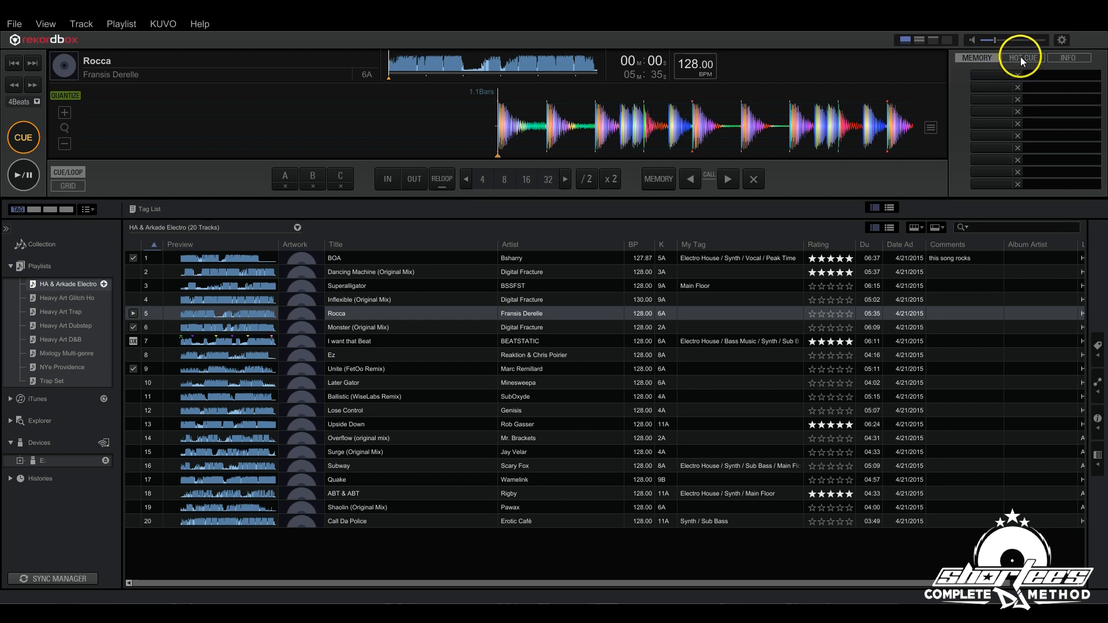
- Check the hot cue list, return to memory cues, and store a memory cue at the track start
{"action": "left_click", "coordinate": [1022, 58]}
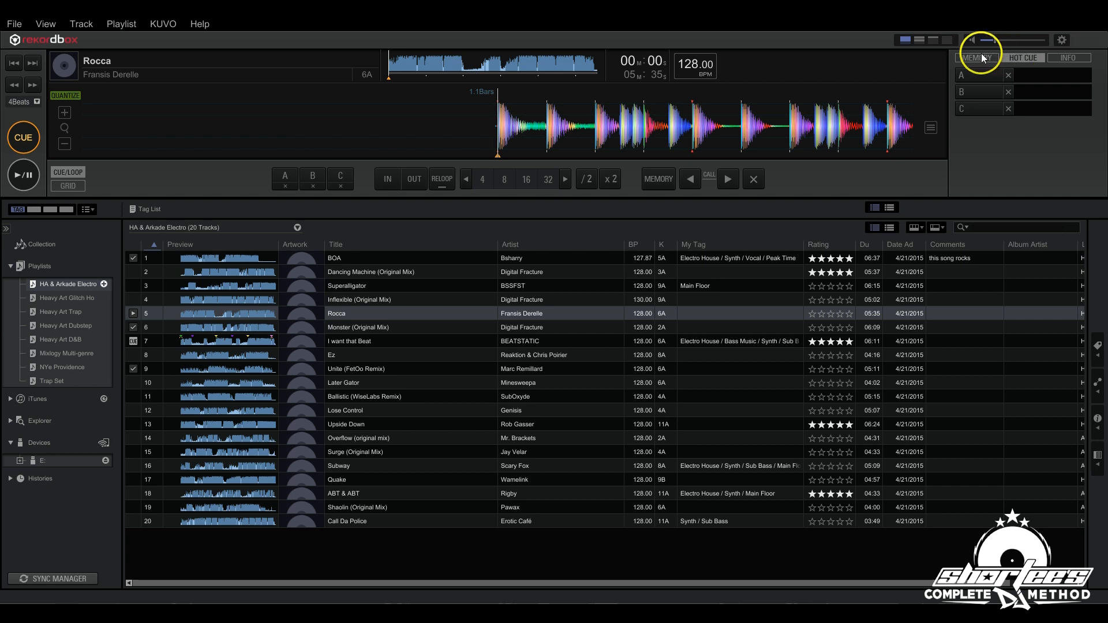
{"action": "left_click", "coordinate": [978, 57]}
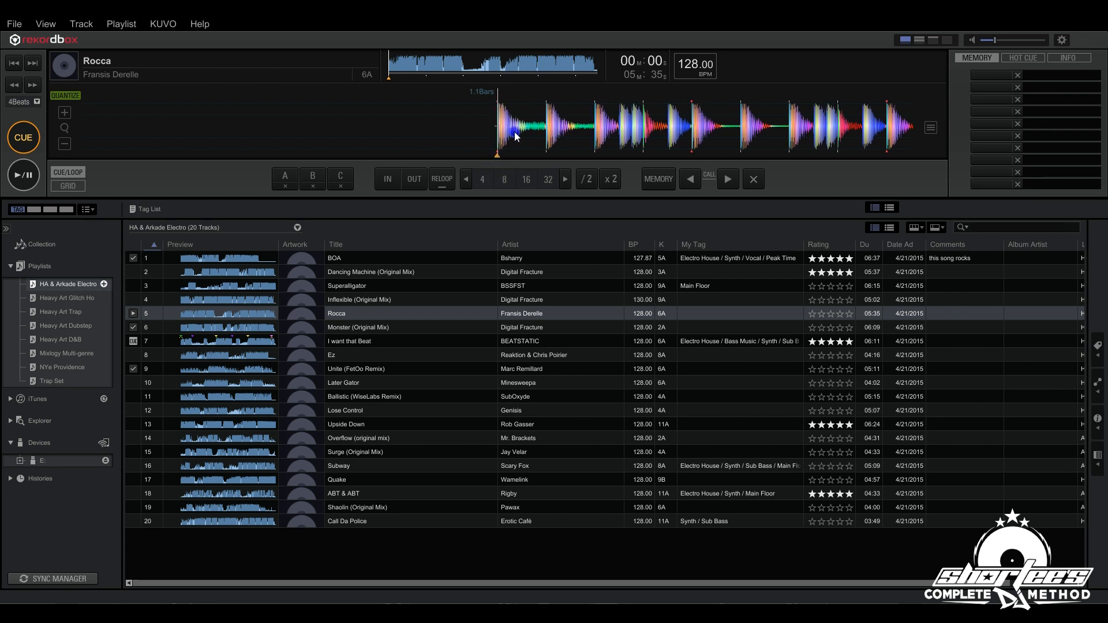
{"action": "left_click", "coordinate": [23, 136]}
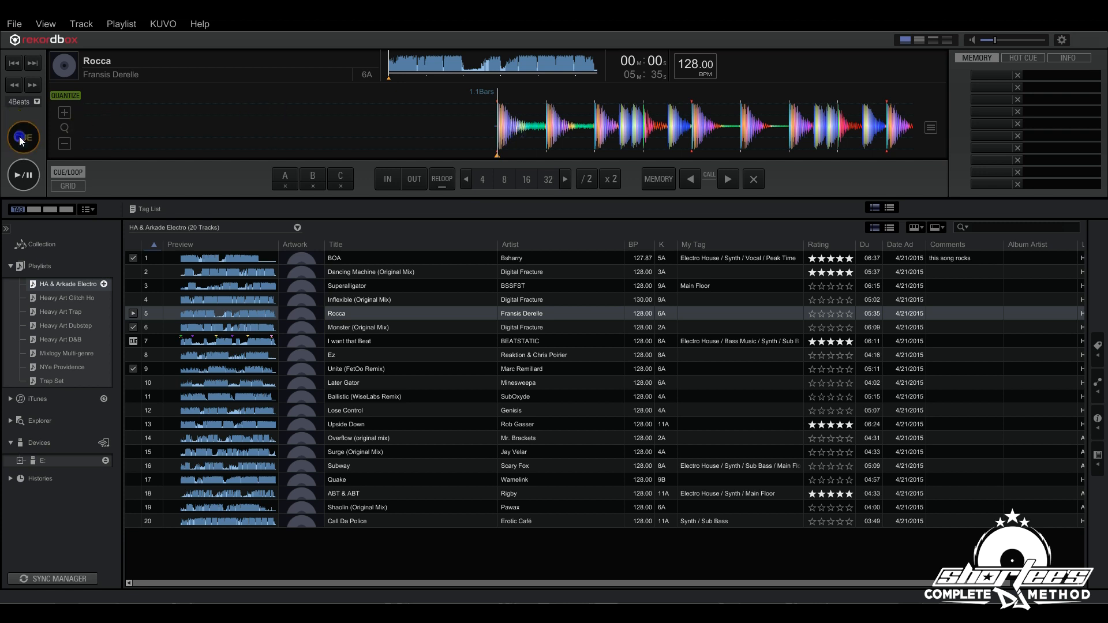
{"action": "mouse_move", "coordinate": [22, 137]}
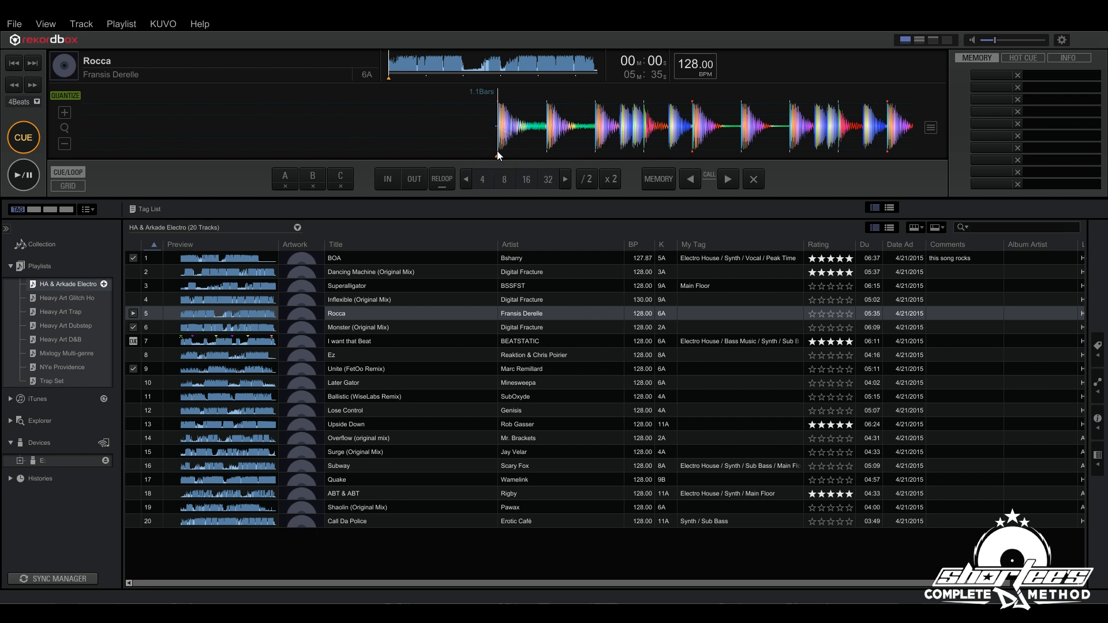
{"action": "left_click", "coordinate": [658, 178]}
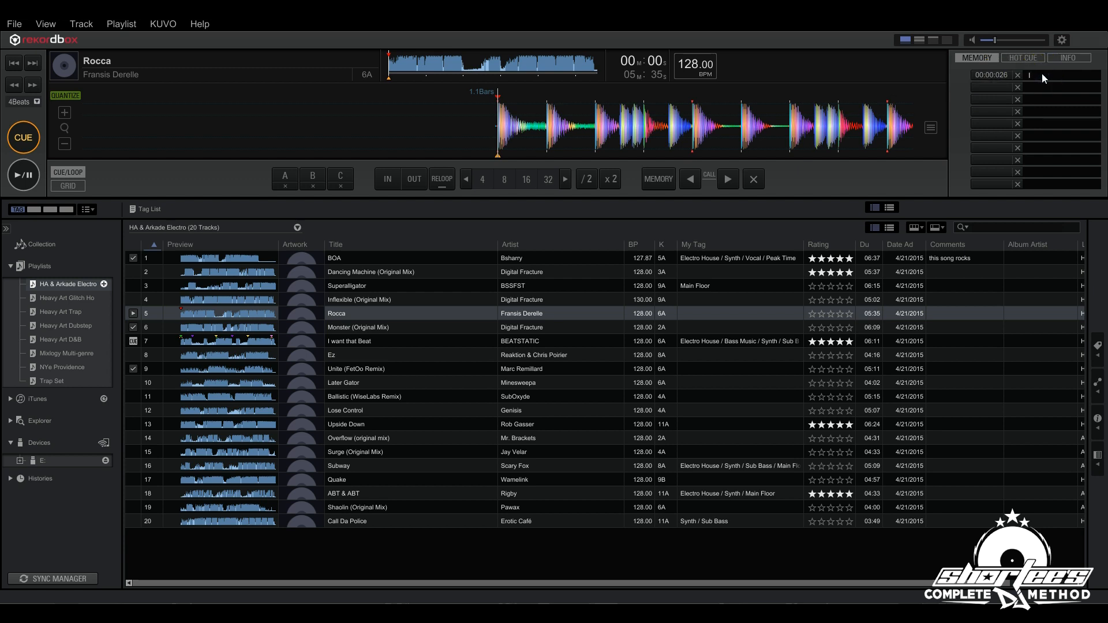
{"action": "mouse_move", "coordinate": [1029, 75]}
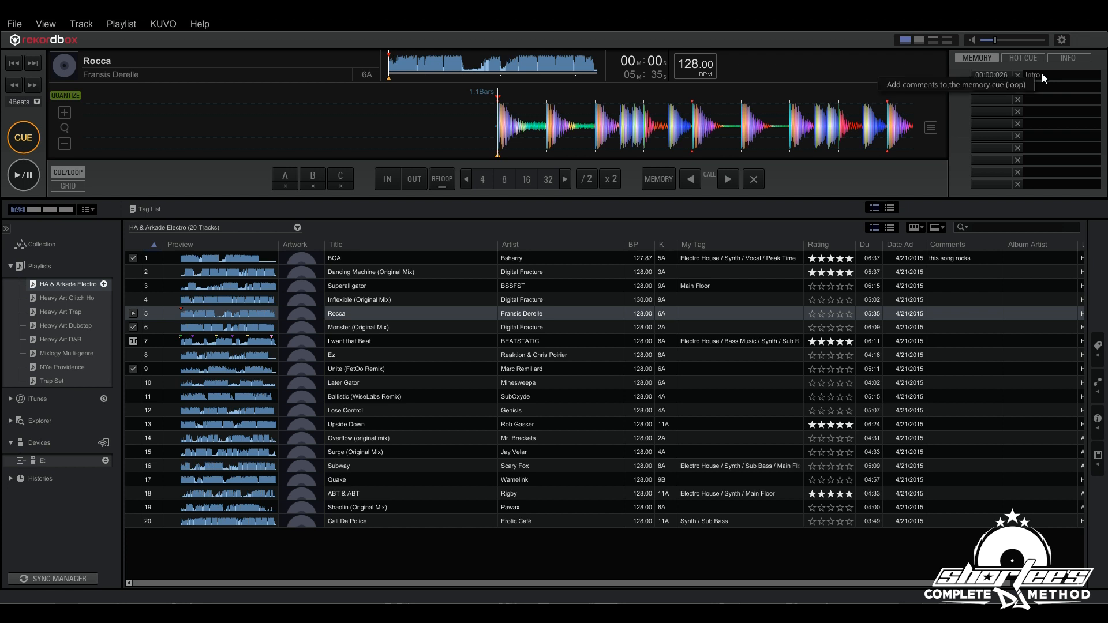
- Set a purple colour on the Intro memory cue
{"action": "left_click", "coordinate": [1092, 75]}
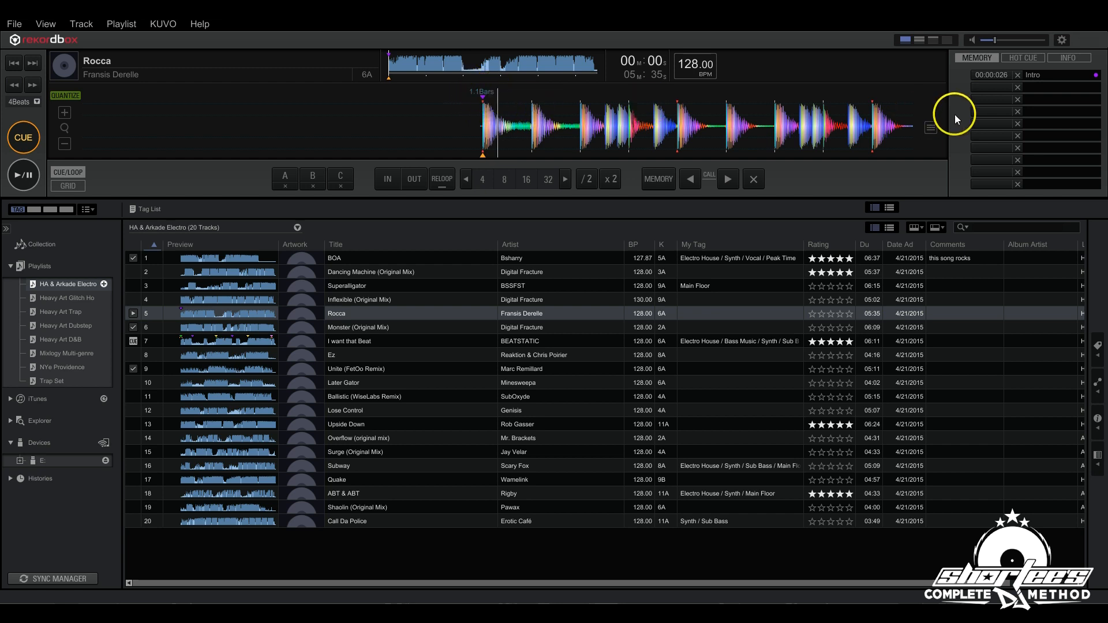
{"action": "mouse_move", "coordinate": [287, 122]}
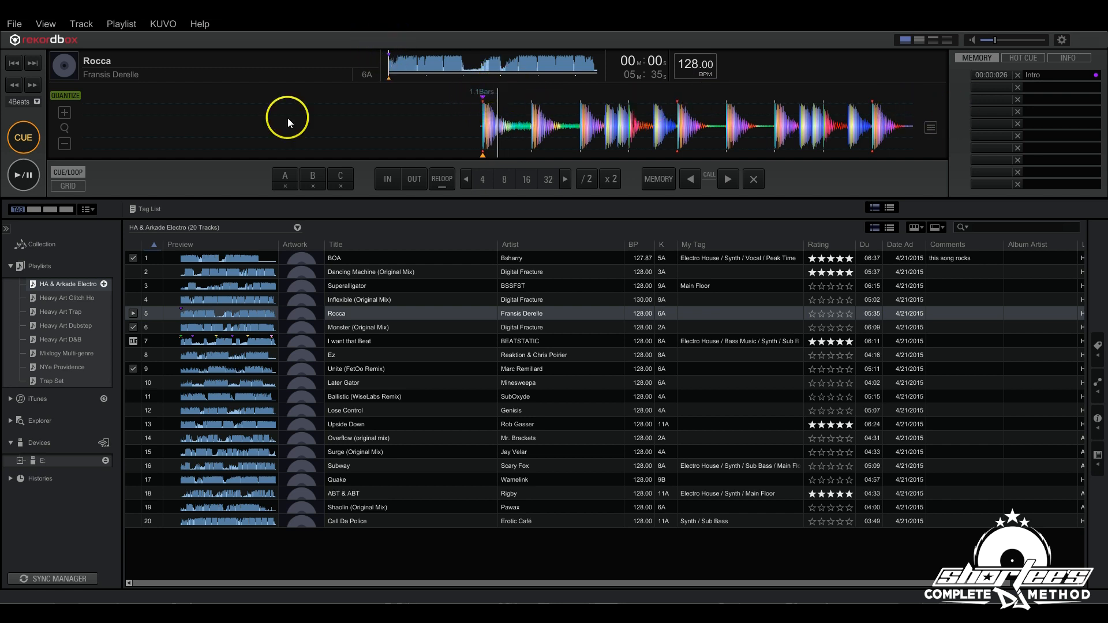
{"action": "mouse_move", "coordinate": [180, 310]}
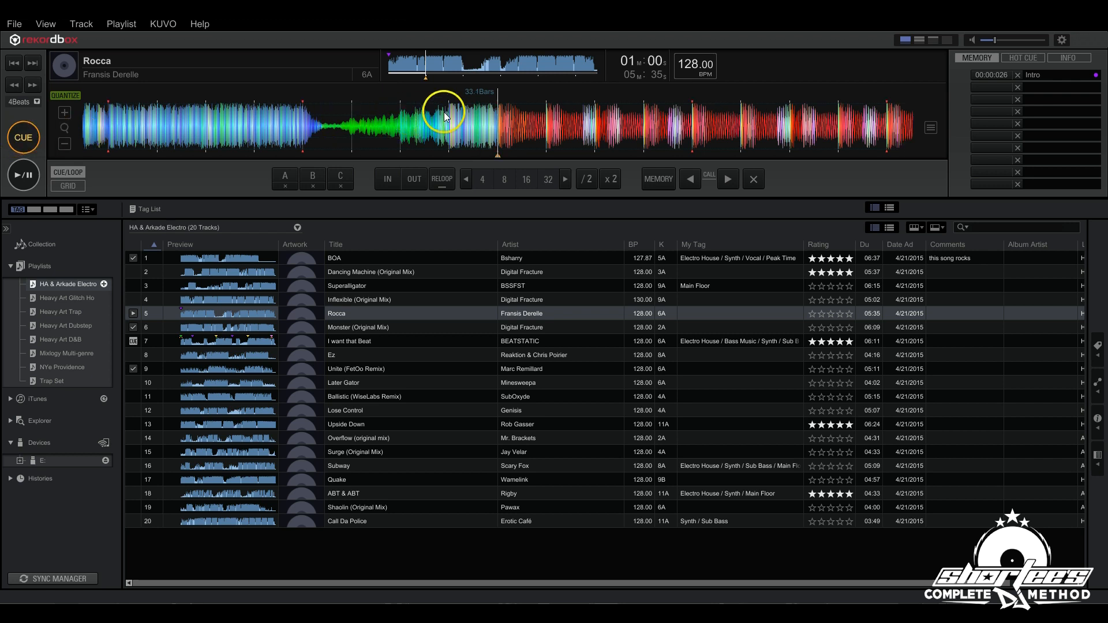
{"action": "mouse_move", "coordinate": [904, 114]}
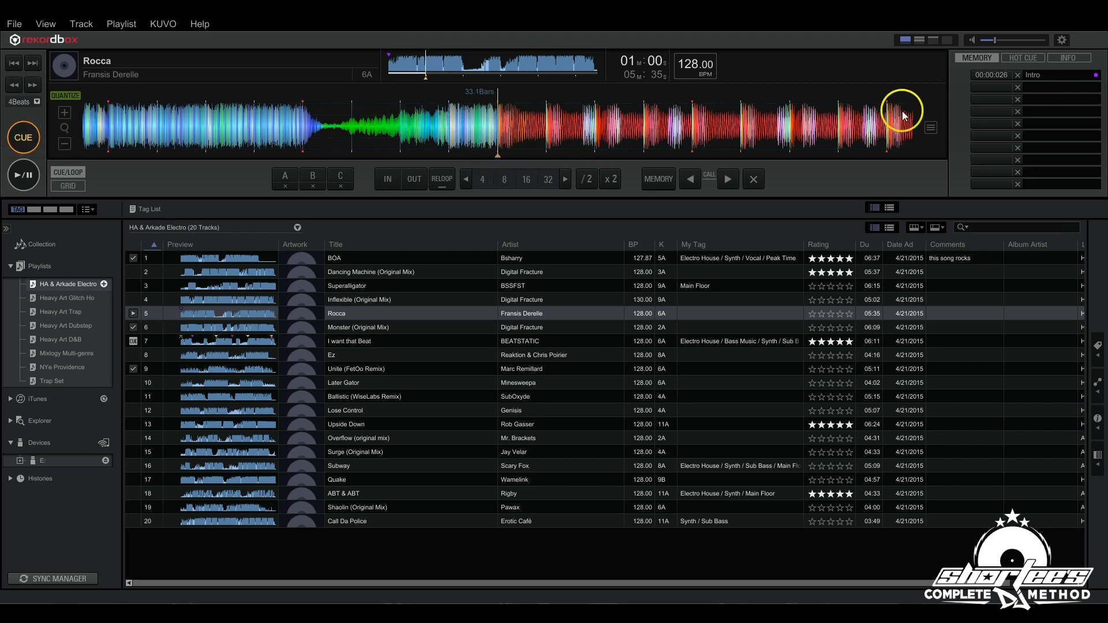
- Save a memory cue at the 01:00 point of Rocca
{"action": "left_click", "coordinate": [657, 178]}
{"action": "type", "text": "D"}
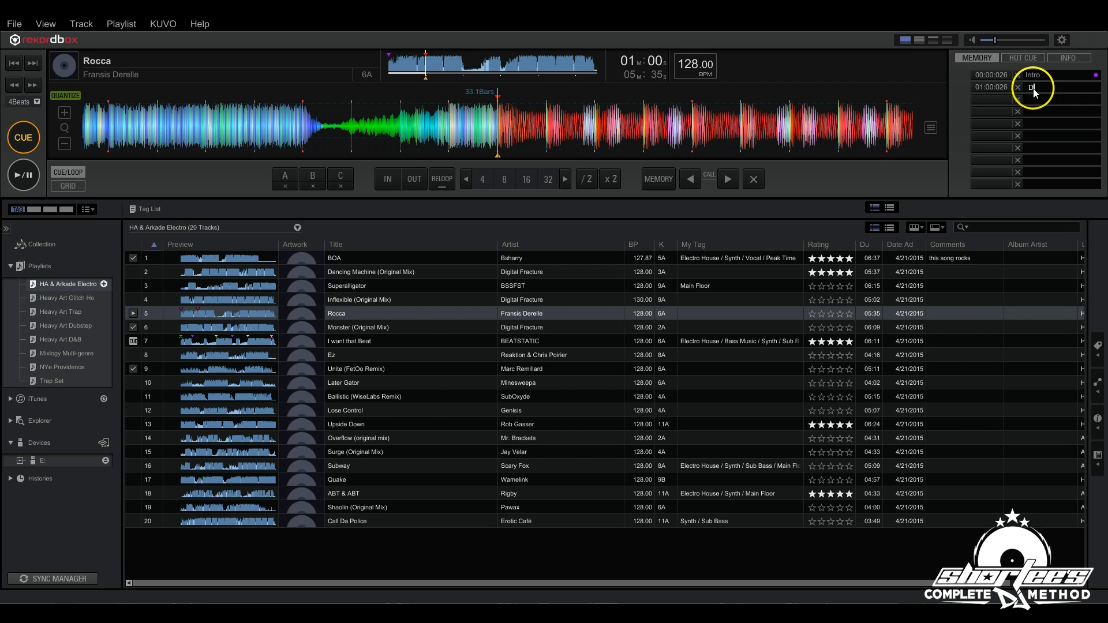
- Label the second memory cue 'Drop 1' and colour it yellow
{"action": "type", "text": "rop 1"}
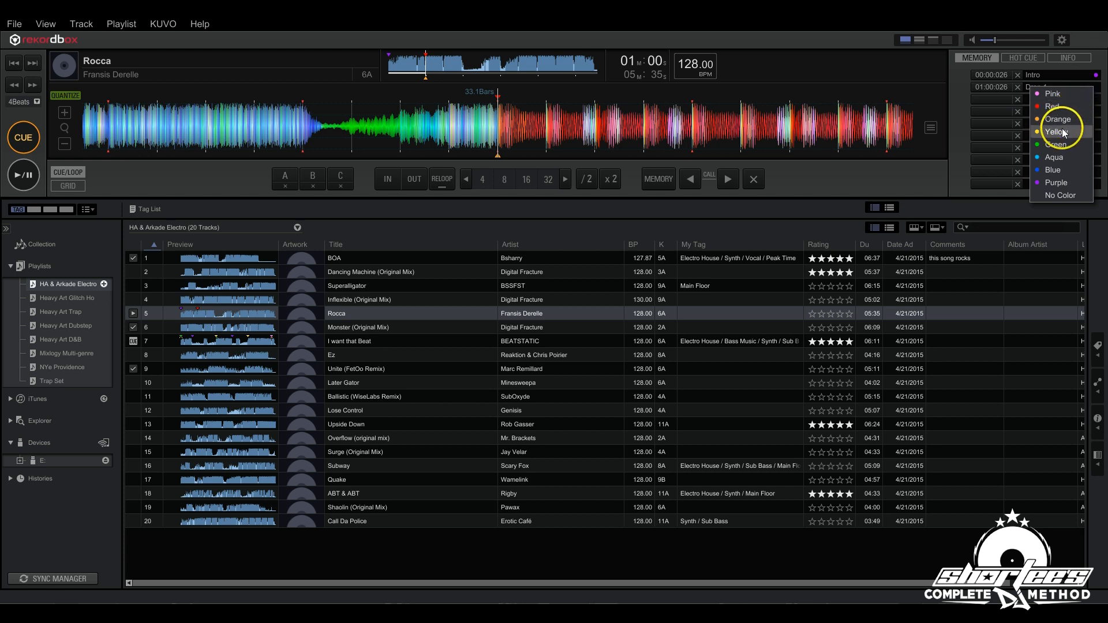
{"action": "left_click", "coordinate": [1059, 132]}
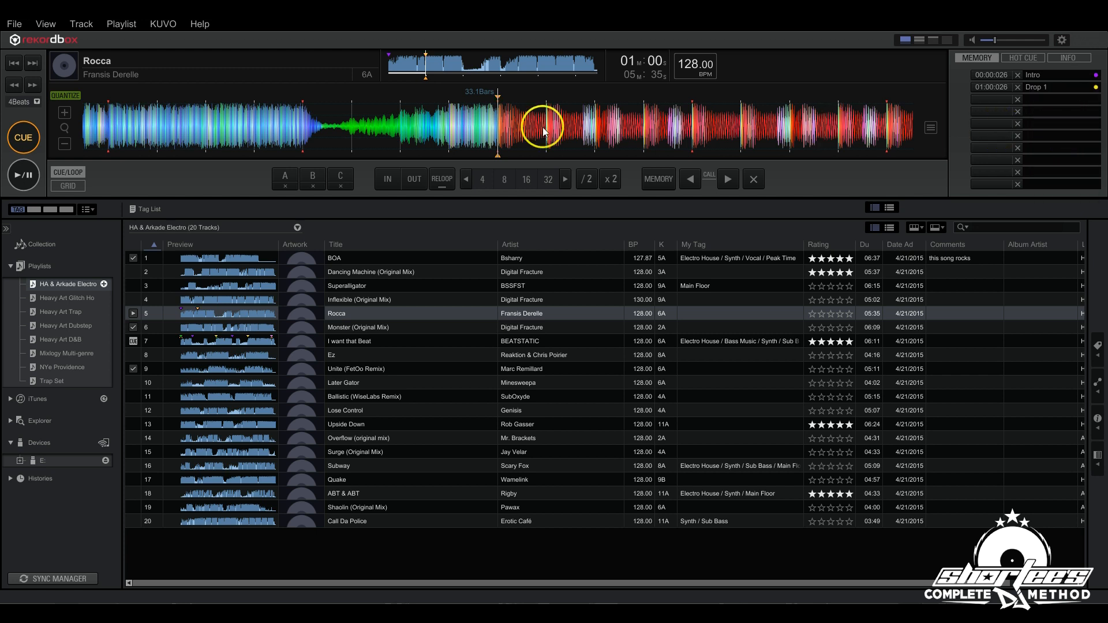
{"action": "mouse_move", "coordinate": [360, 133]}
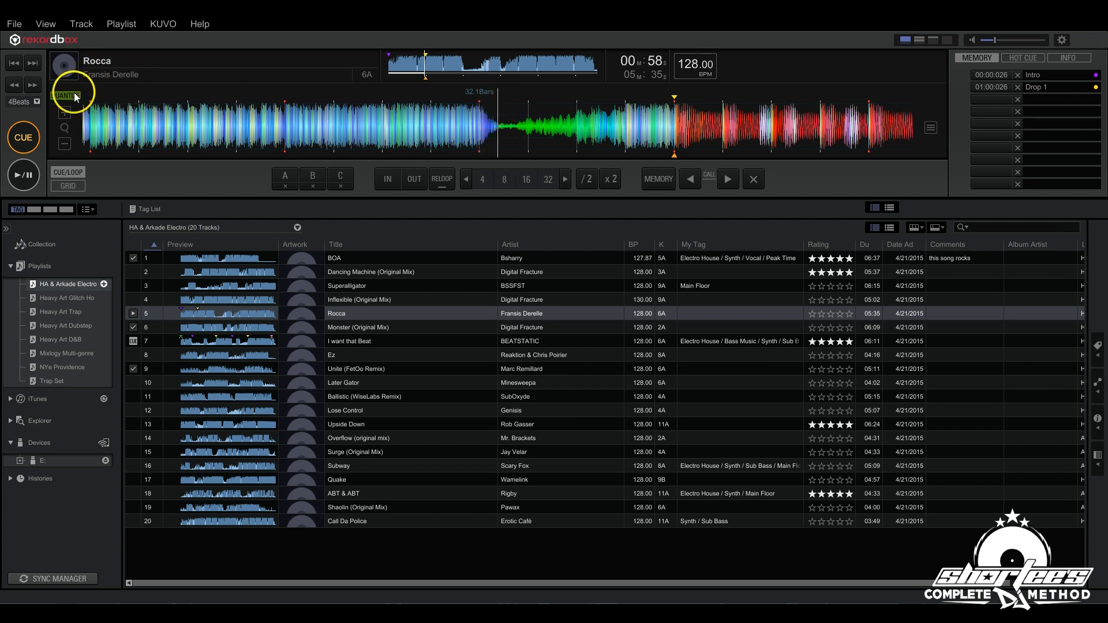
{"action": "mouse_move", "coordinate": [64, 95]}
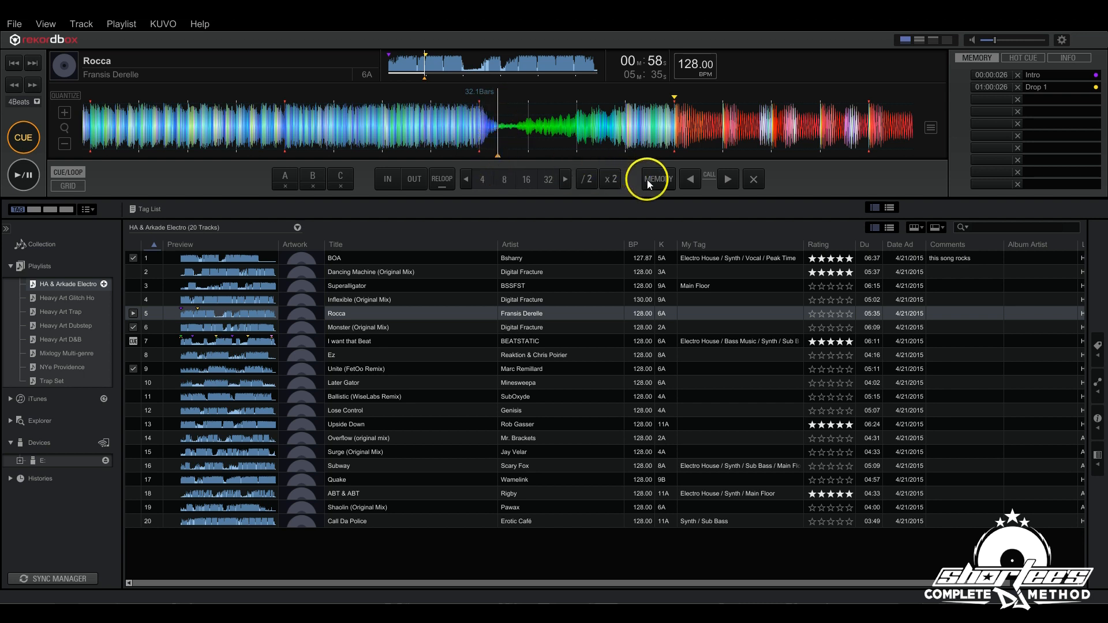
- Store a memory cue at 00:58
{"action": "left_click", "coordinate": [657, 179]}
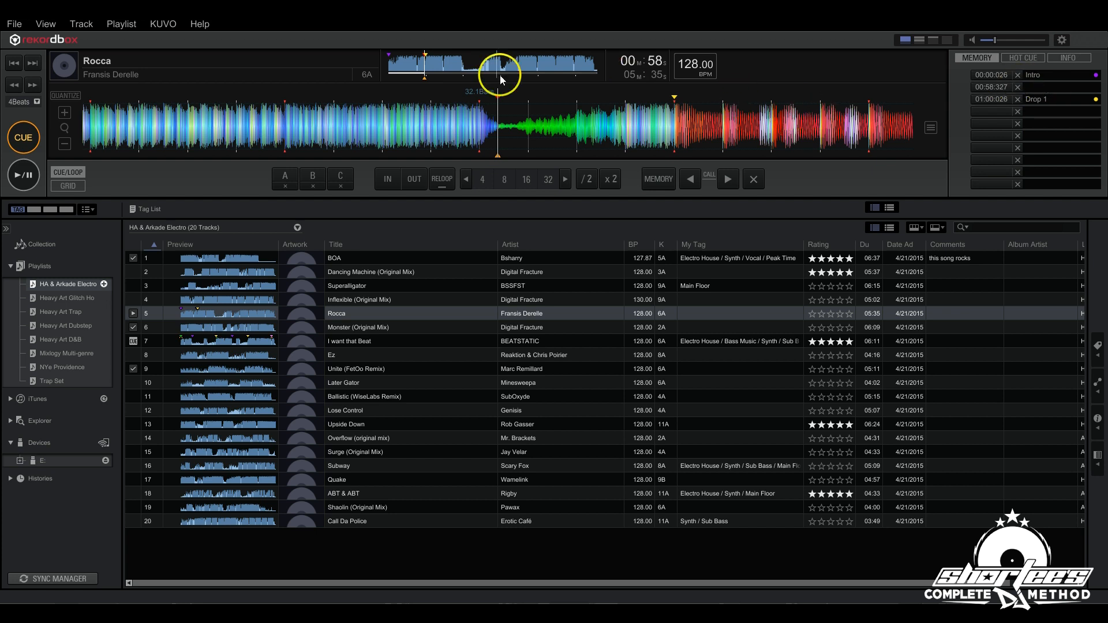
{"action": "mouse_move", "coordinate": [1009, 88]}
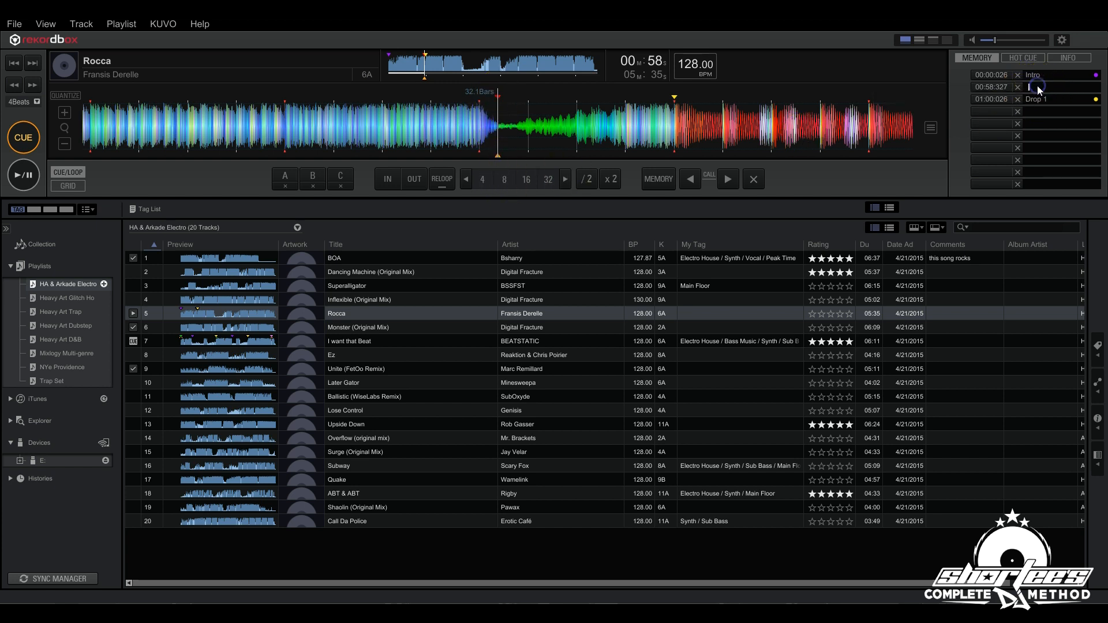
- Type 'Break' as the comment of the 00:58:327 memory cue
{"action": "type", "text": "Br"}
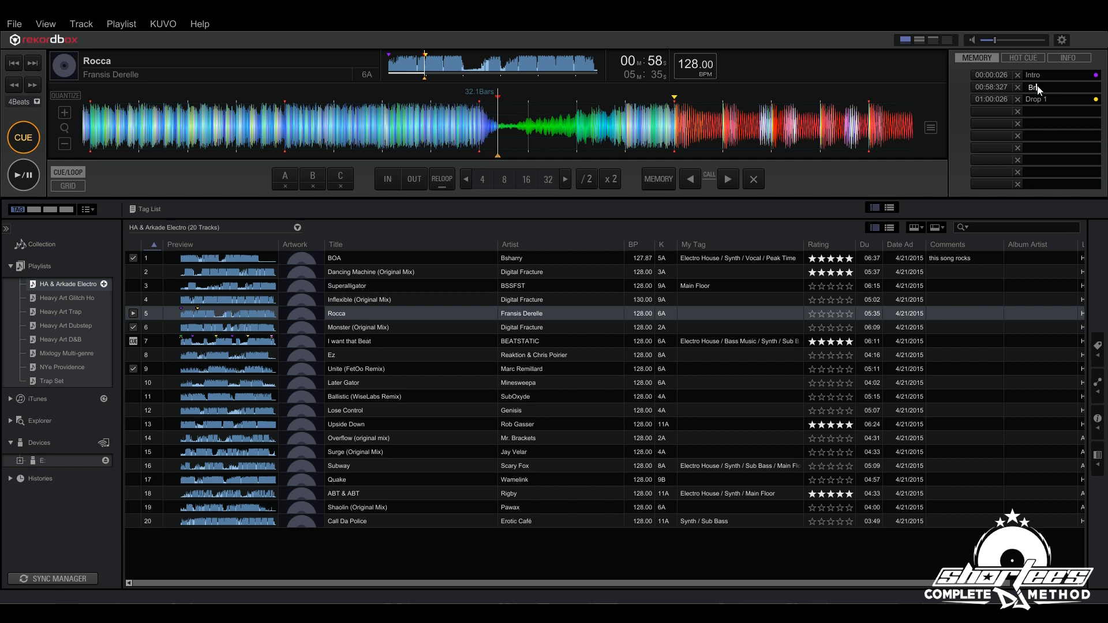
{"action": "type", "text": "Break"}
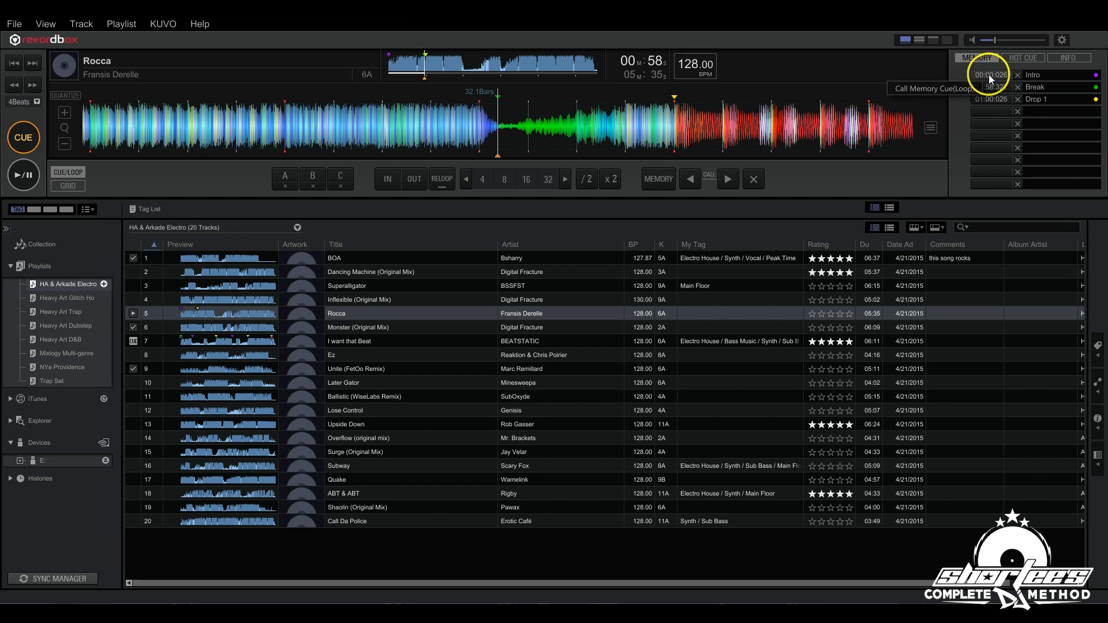
- Recall the one-minute Drop 1 memory cue from the memory list
{"action": "left_click", "coordinate": [993, 86]}
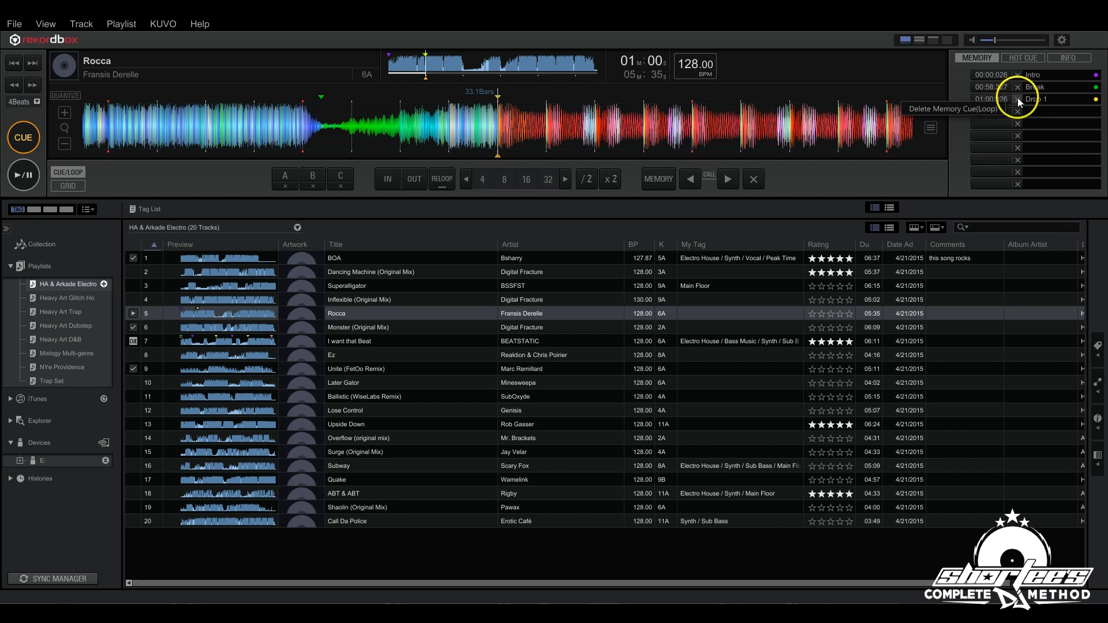
- Remove the Drop 1 memory cue from Rocca's memory list
{"action": "left_click", "coordinate": [1017, 98]}
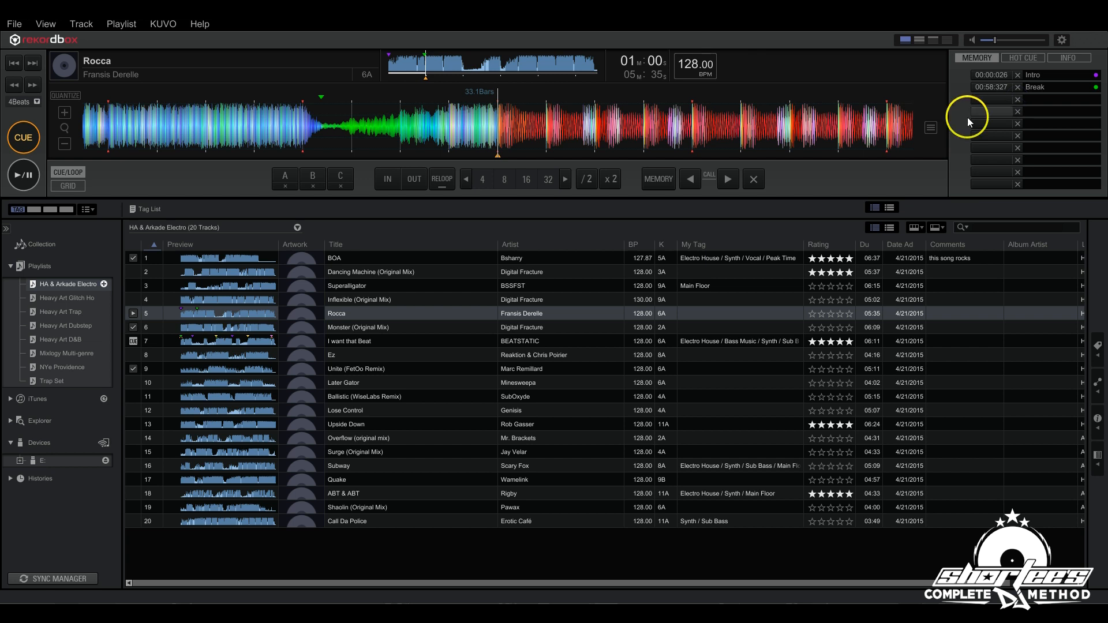